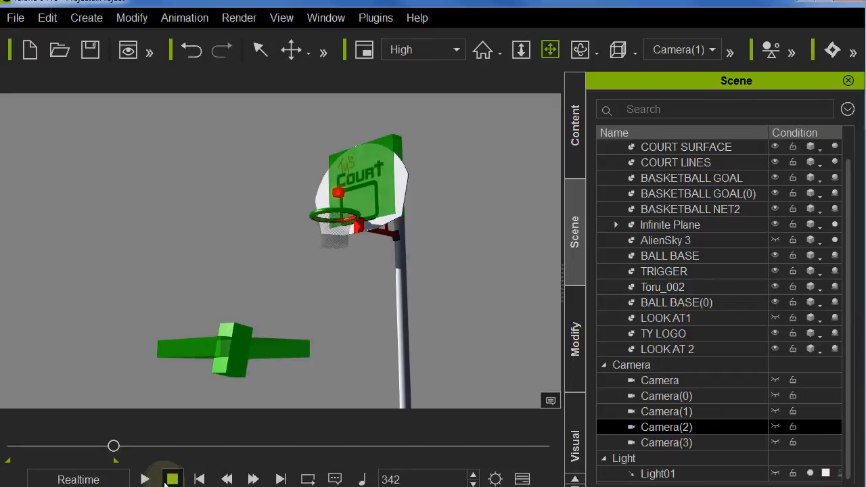
Play the basketball scene from the start to watch the trigger launch the ball
click(144, 480)
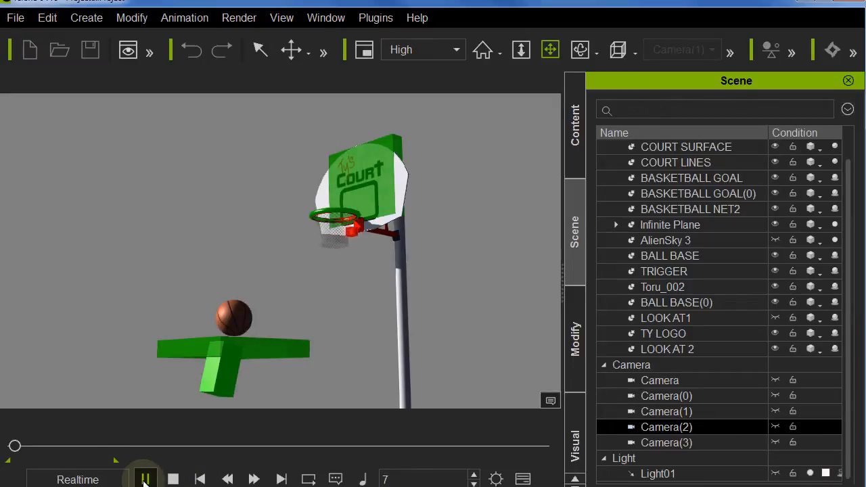
click(144, 479)
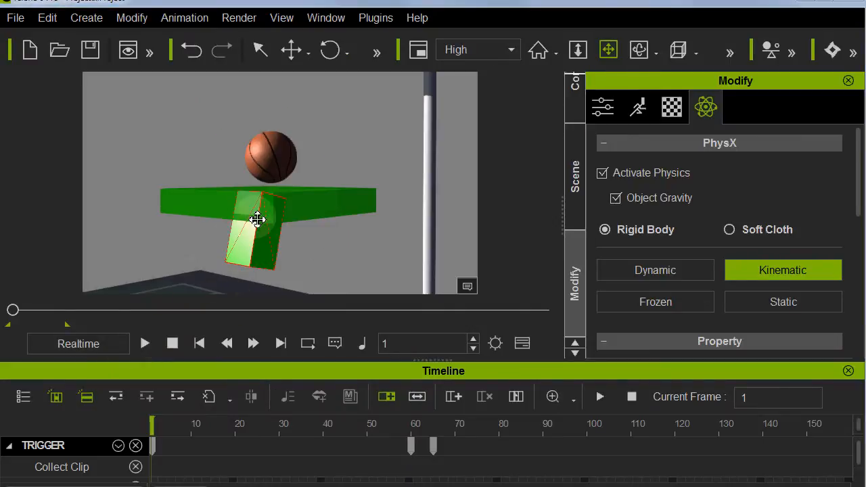
Replay the kinematic trigger's flip from frame 1, stopping and replaying to review the launch
click(145, 343)
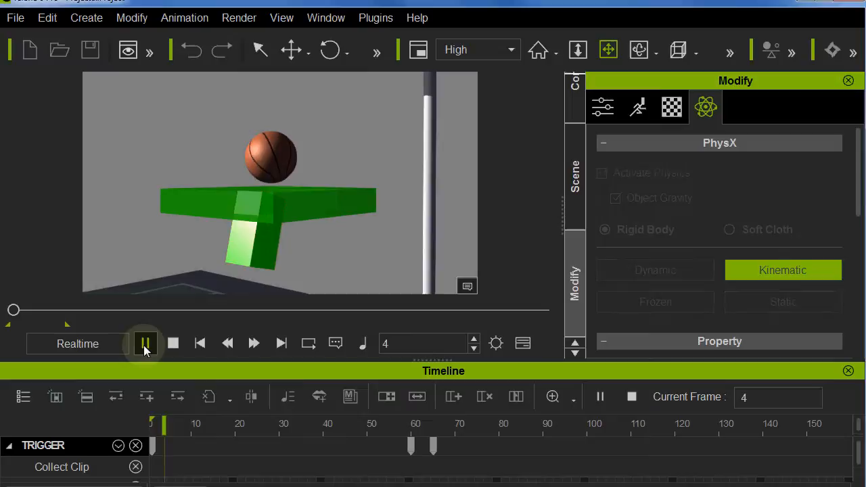
click(145, 343)
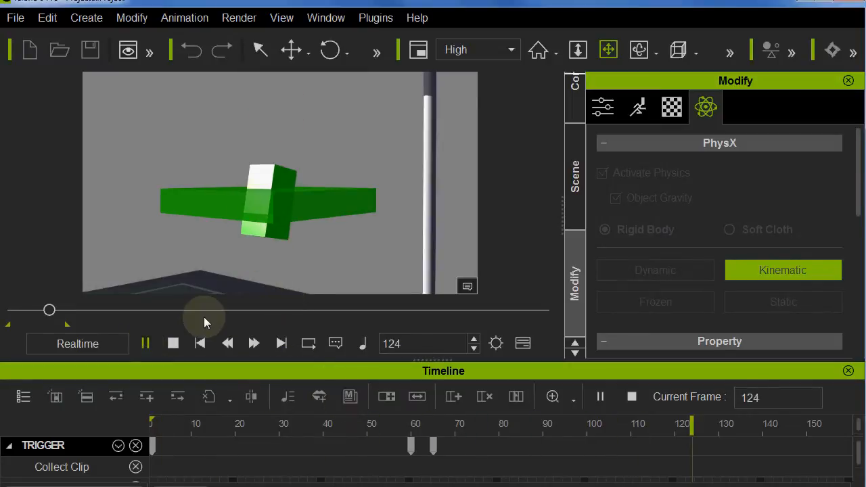
click(144, 344)
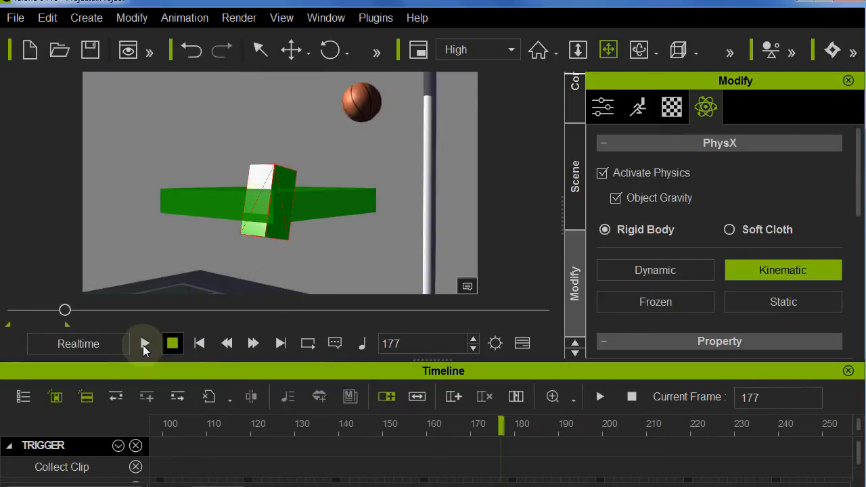
click(145, 344)
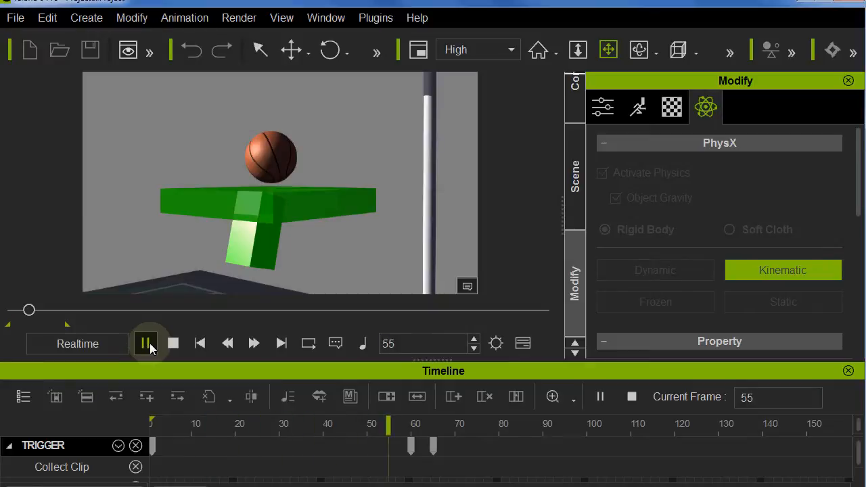
click(146, 343)
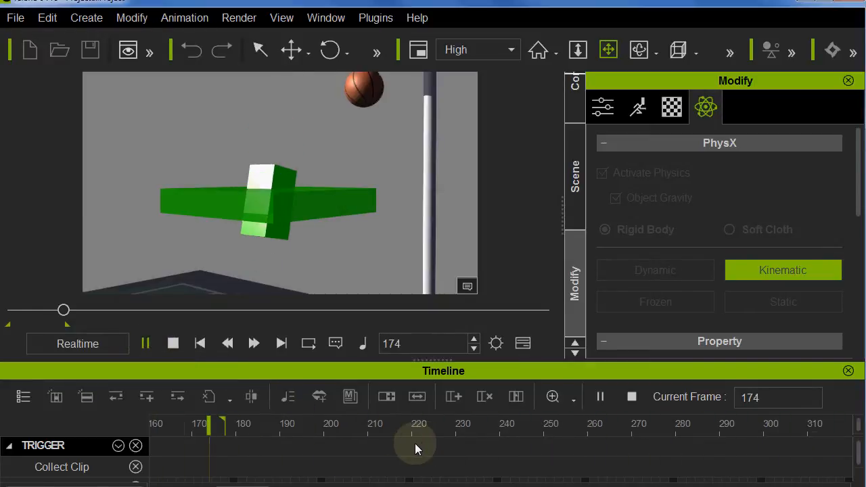
click(173, 343)
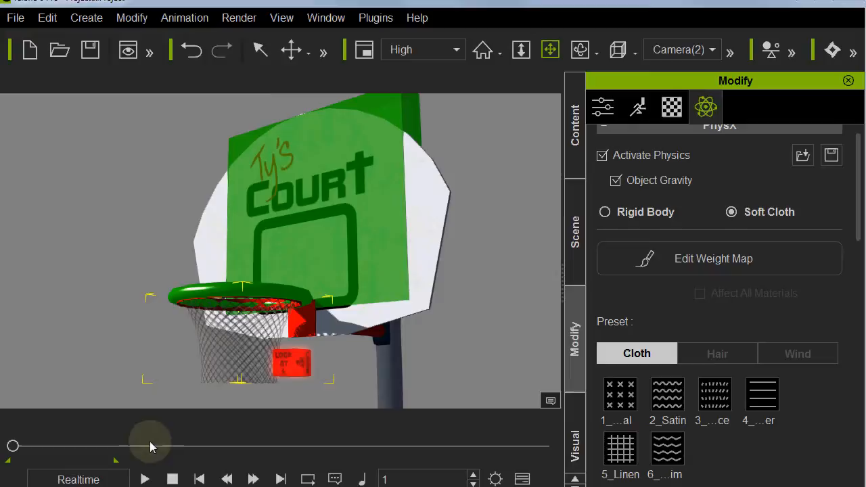
Play the soft-cloth net simulation, then stop and rewind it to frame 1
click(145, 479)
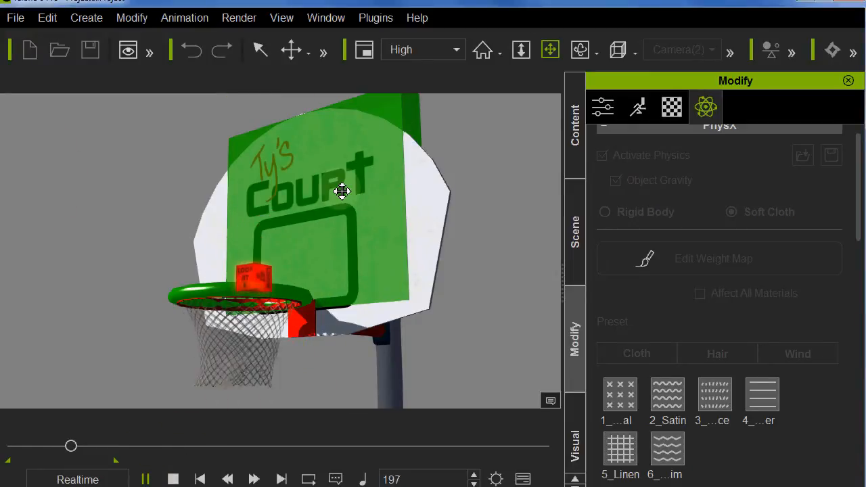
click(173, 479)
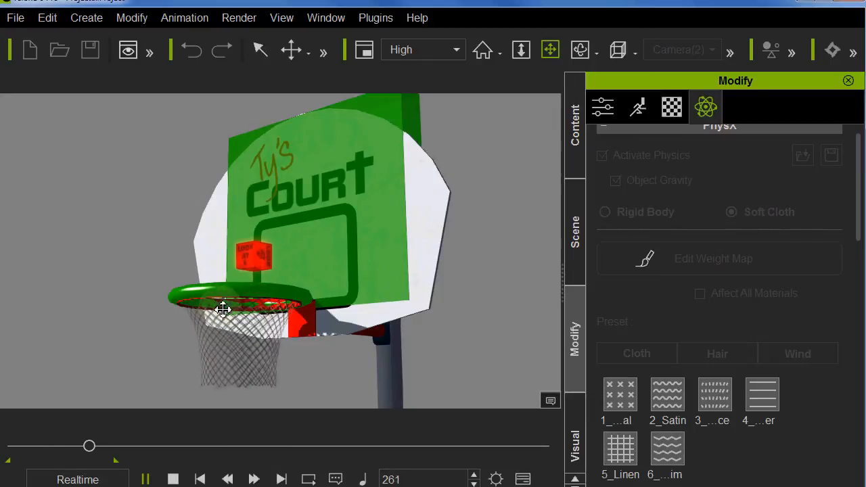
click(172, 479)
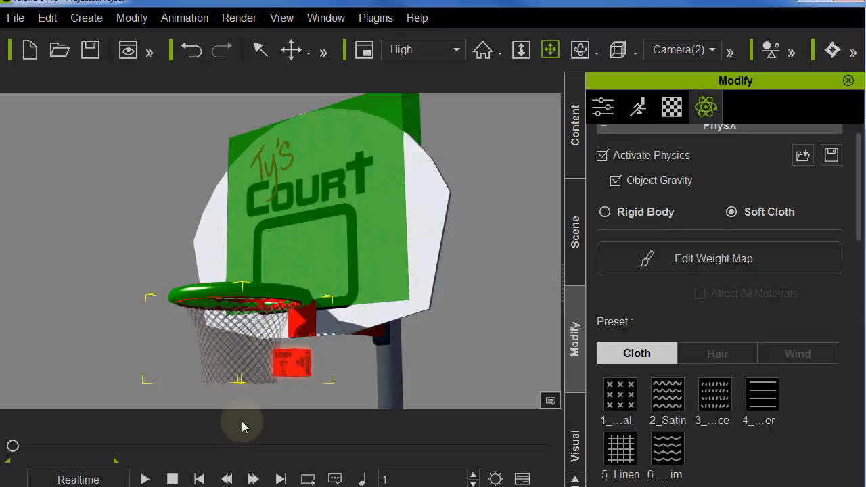
mouse_move(304, 364)
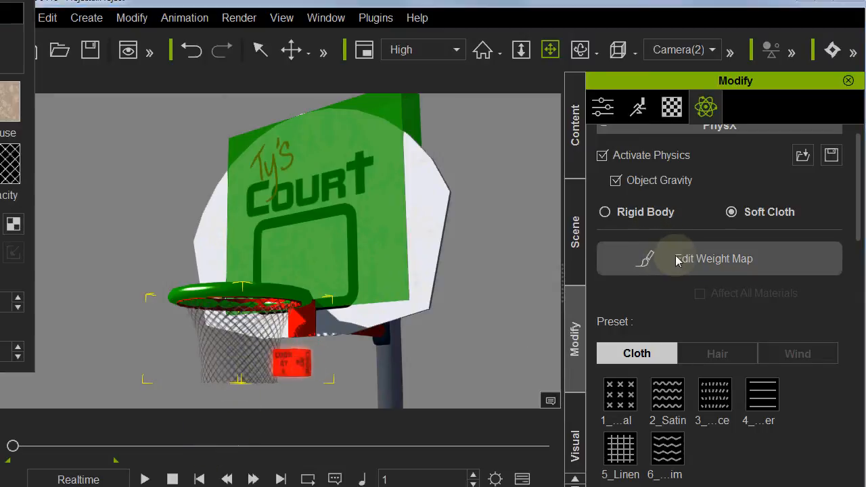
View the net's plain white obj_default weight map, then restart playback
click(713, 258)
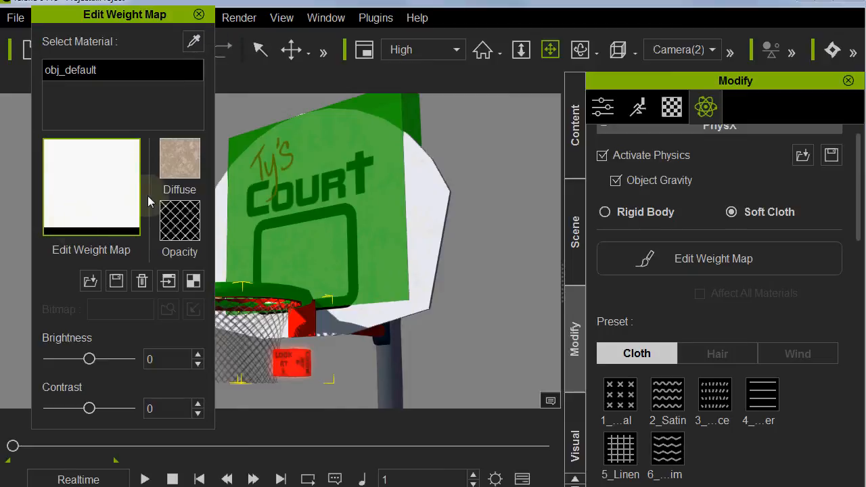
click(146, 480)
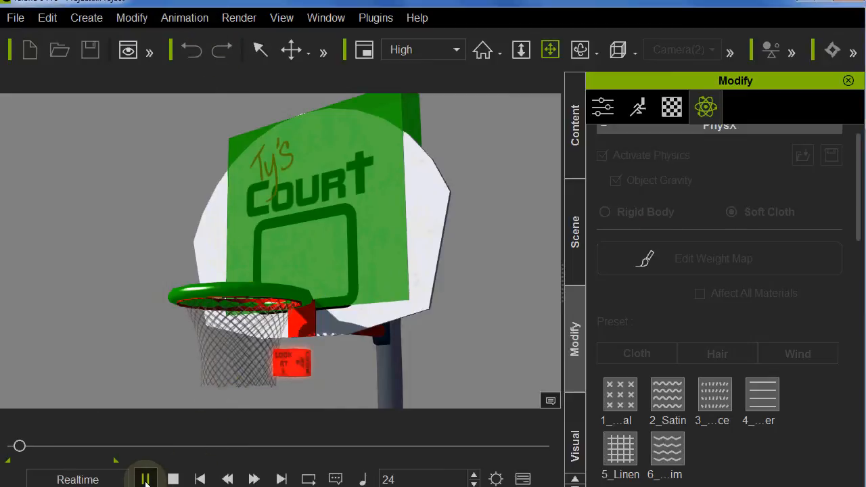
Replay the hoop simulation several times, stopping between runs, to check the net's cloth motion
click(146, 479)
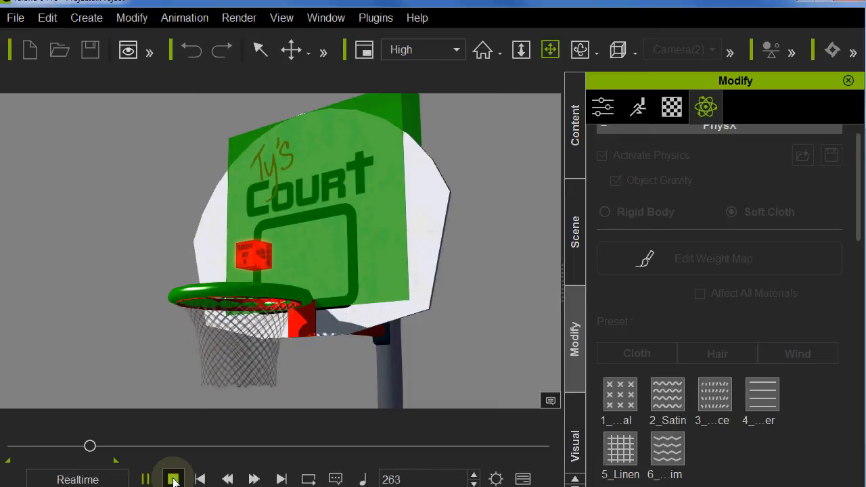
click(173, 479)
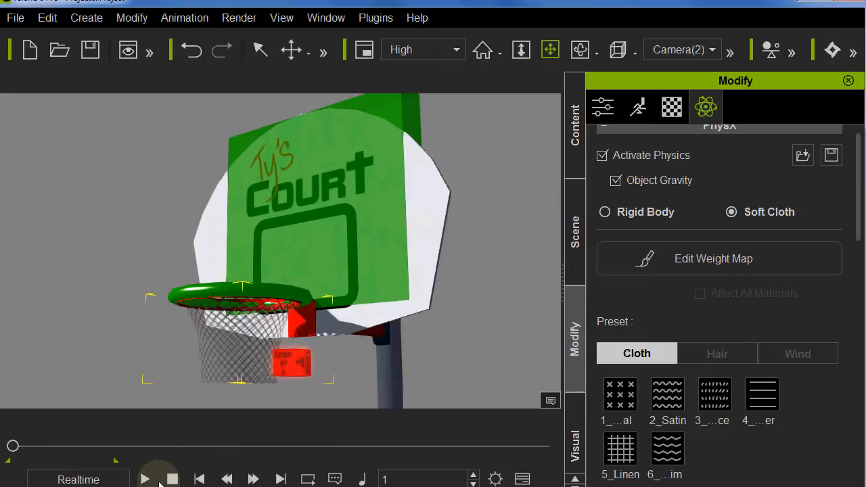
click(145, 480)
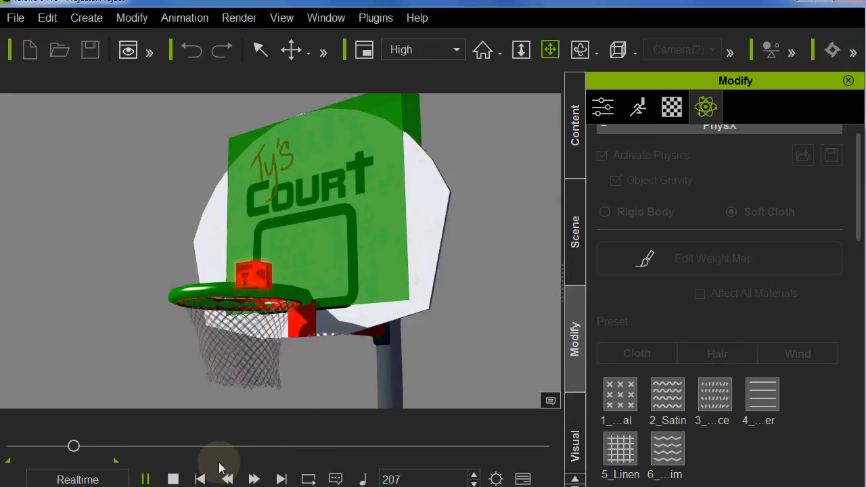
click(172, 479)
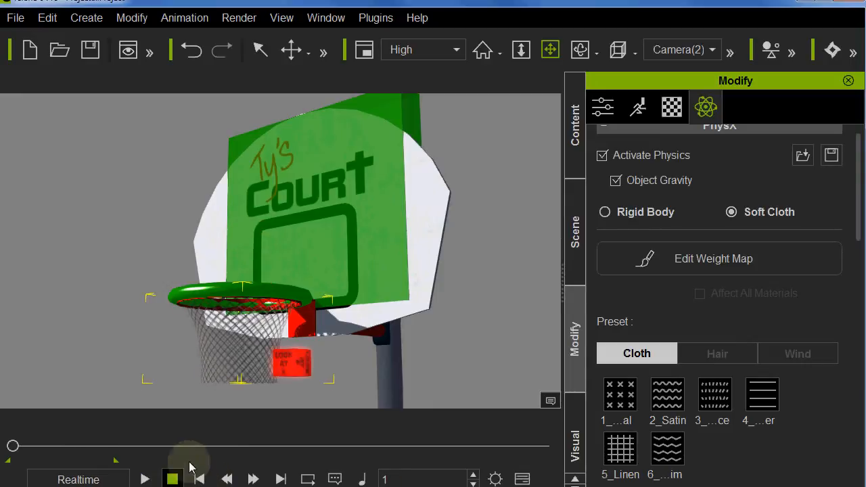
click(145, 479)
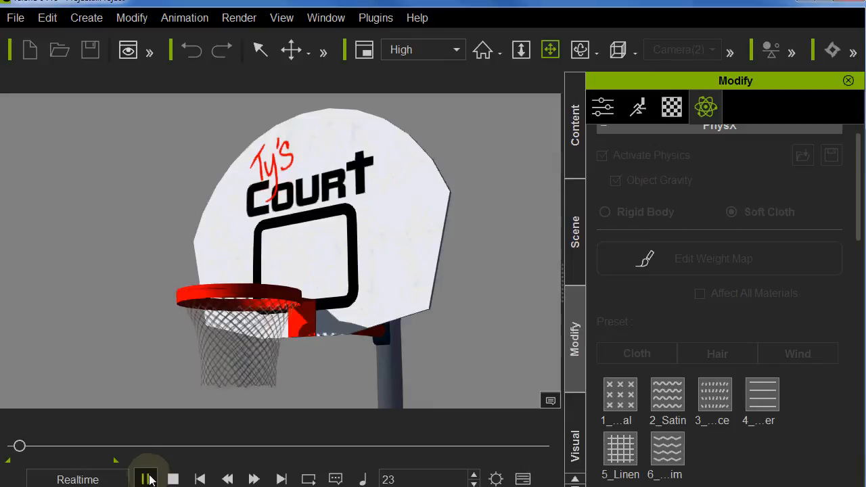